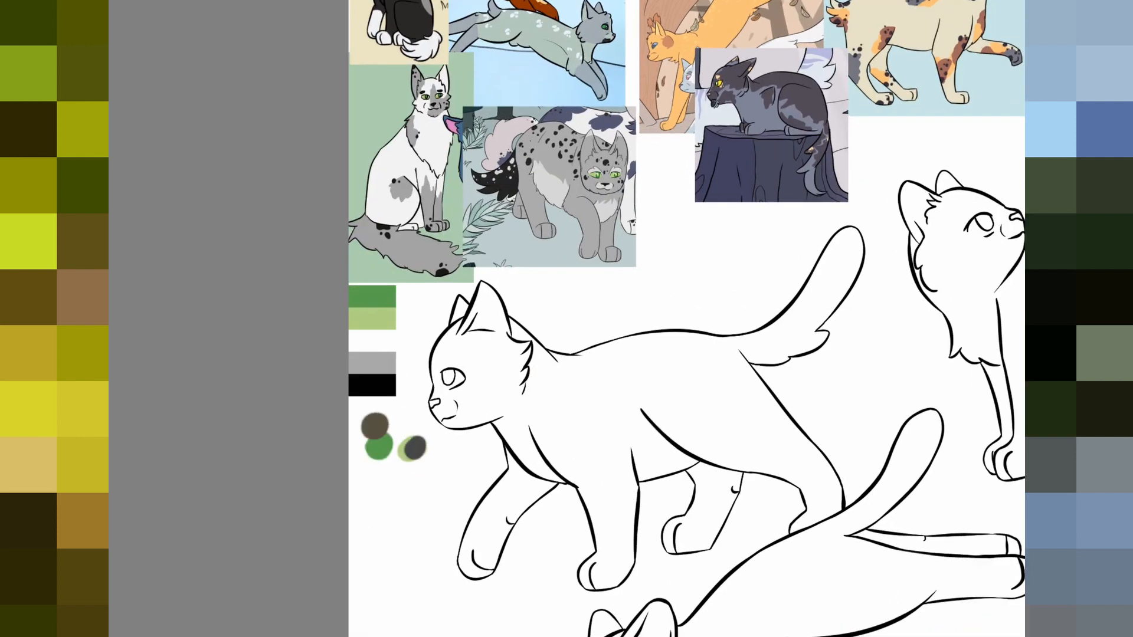
# Step: Paint silvery green test swatches beside the reference pictures
pyautogui.click(412, 448)
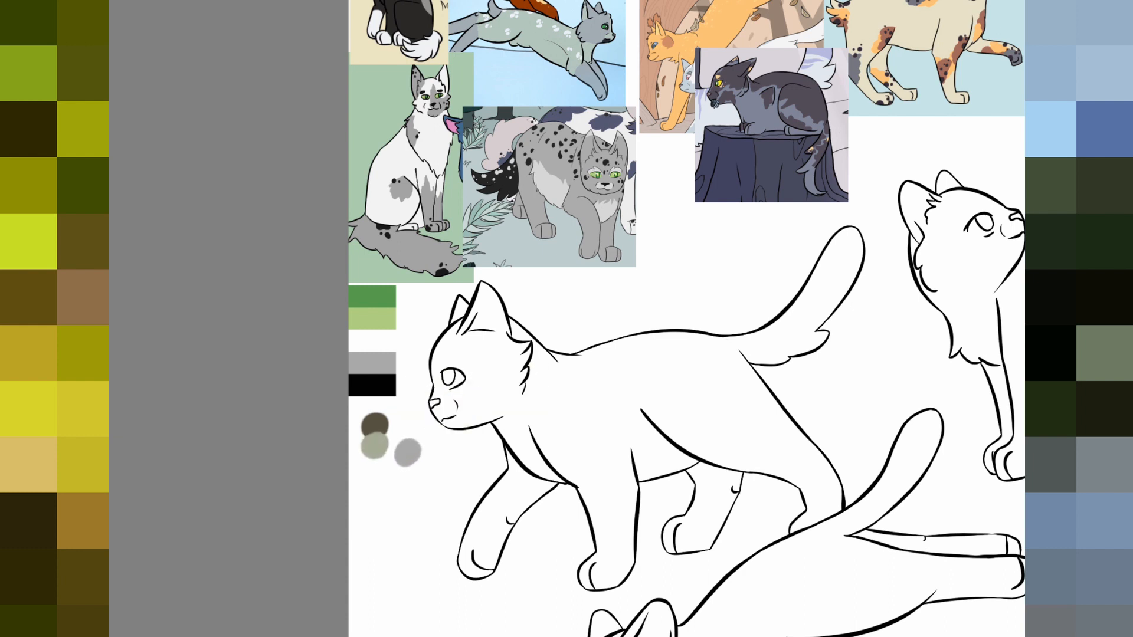
pyautogui.click(374, 466)
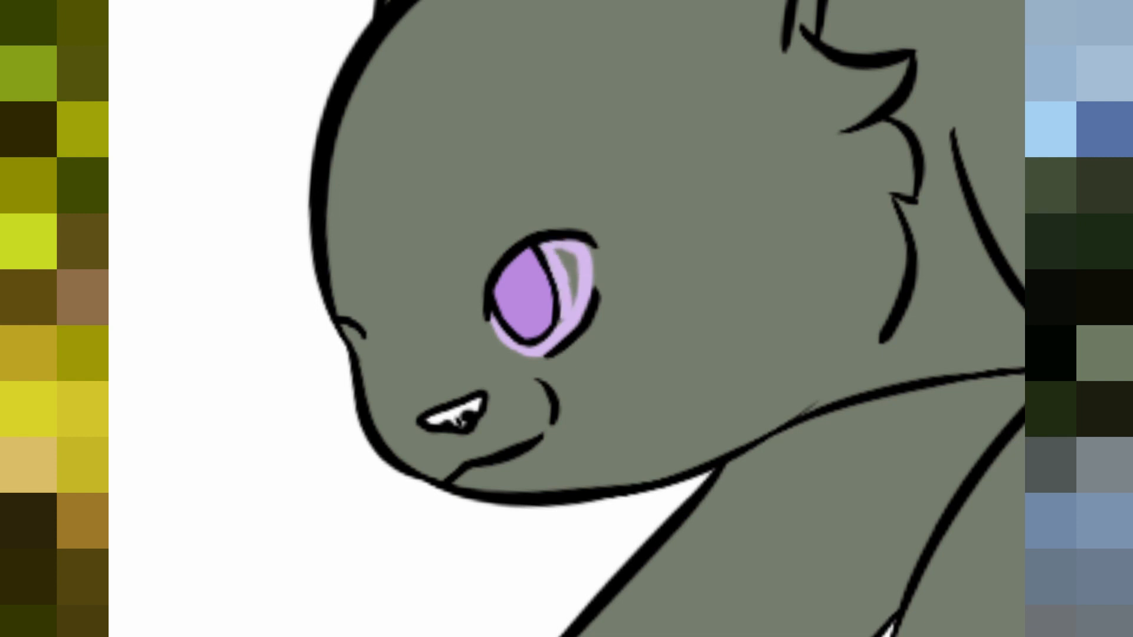
# Step: Zoom the canvas to reach the grey-green cat's body and eye
pyautogui.scroll(-3)
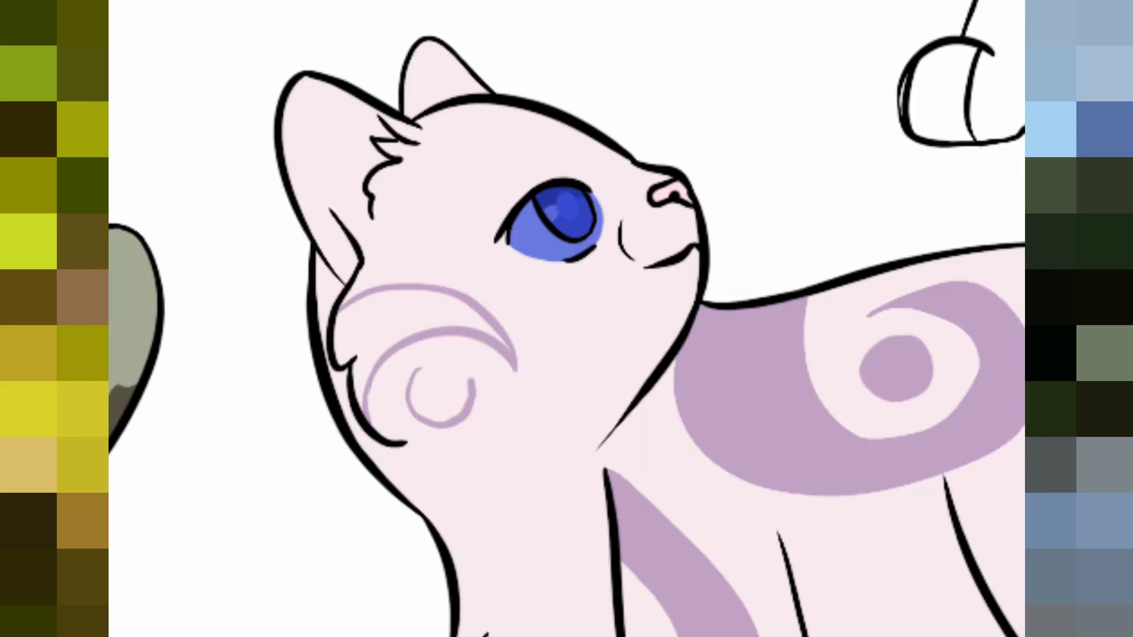
# Step: Fill the pink cat's cheek swirl with lilac, then view the whole canvas
pyautogui.click(433, 383)
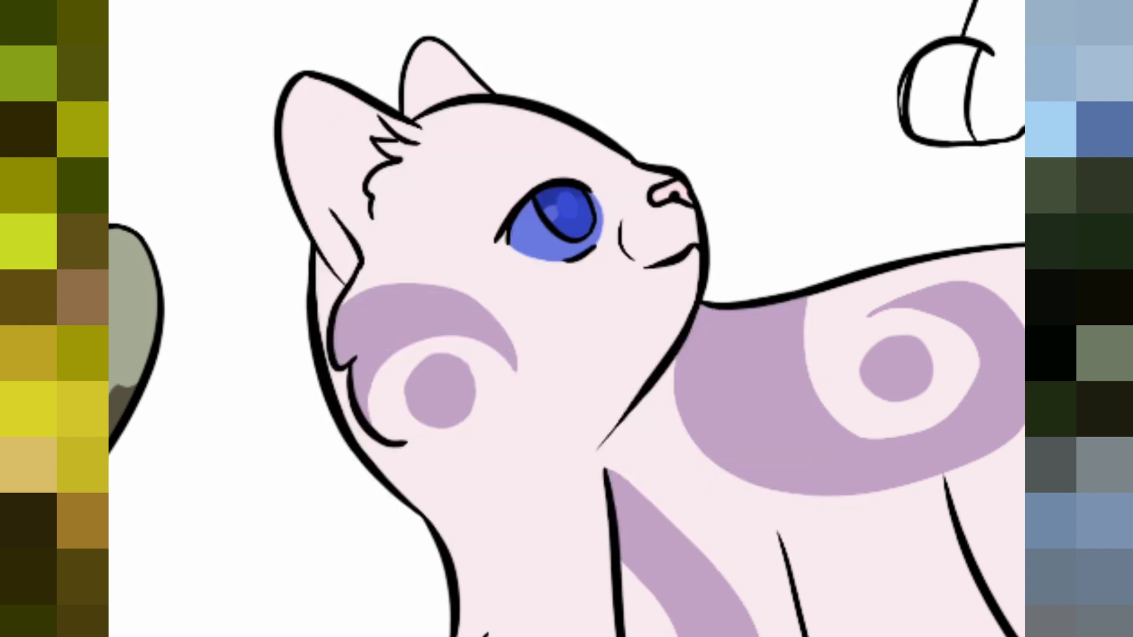
pyautogui.click(323, 126)
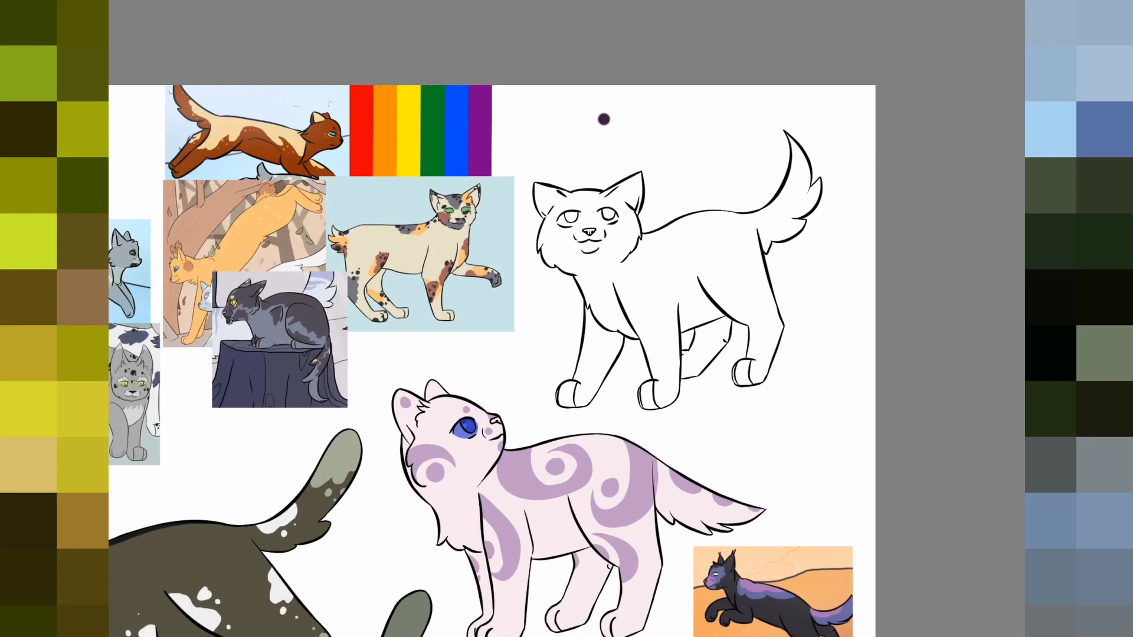
# Step: Fill the third cat dark purple with a pale grey face and brownish nose
pyautogui.click(627, 127)
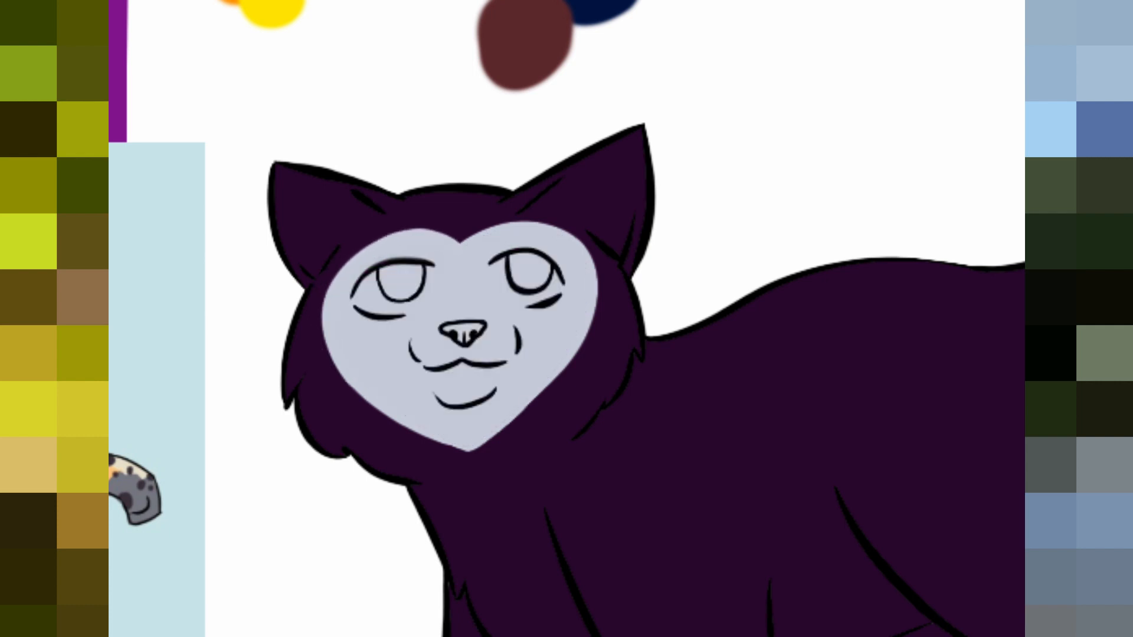
pyautogui.click(463, 333)
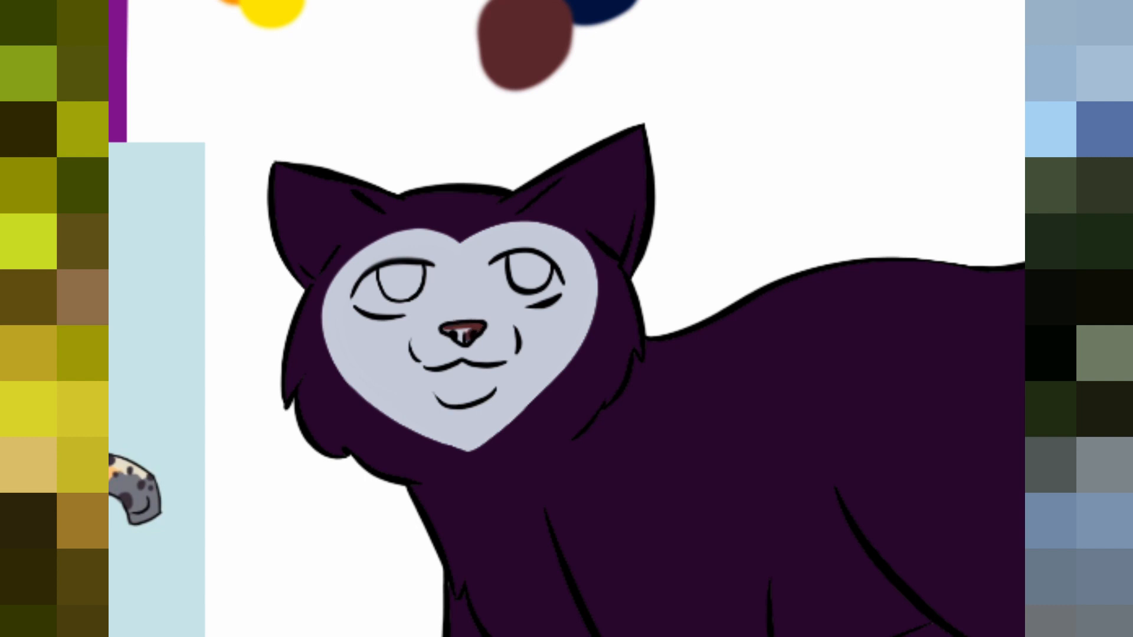